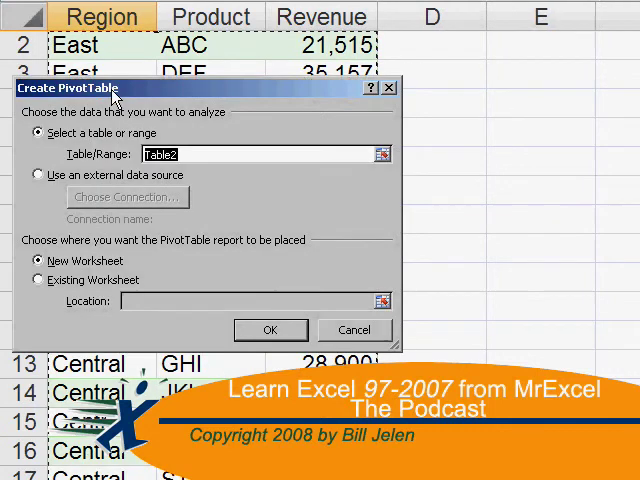
Select the Big Formula total cell on Sheet1 of FindPrecedent.xls.
left_click(270, 330)
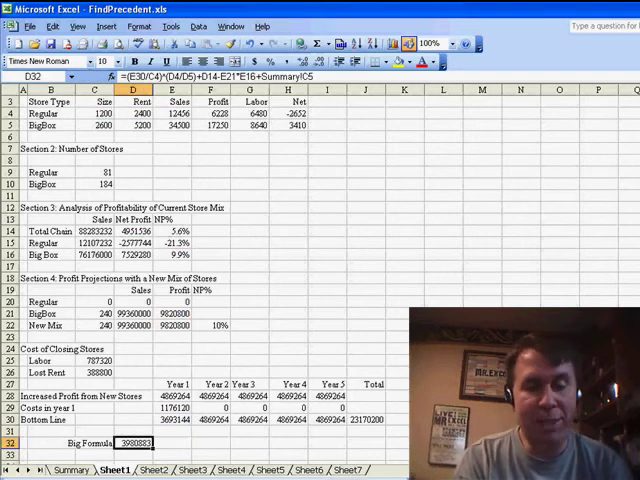
Select the formula's direct precedents via Go To Special (F5), Precedents, Direct only.
key("F5")
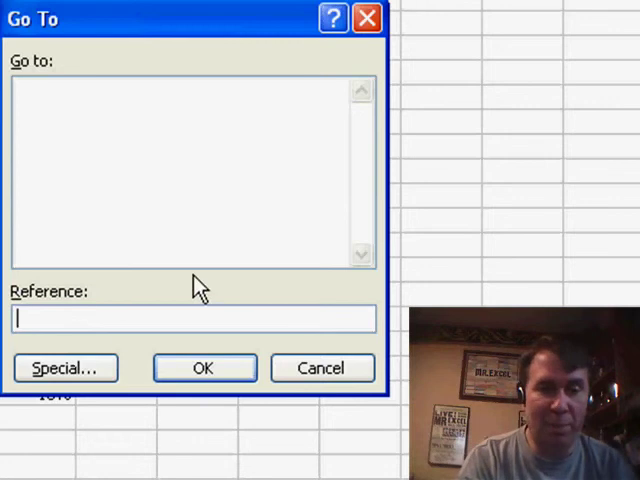
left_click(64, 368)
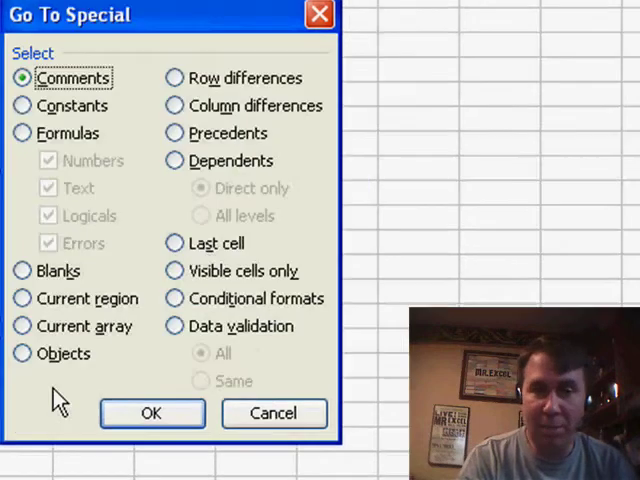
left_click(176, 132)
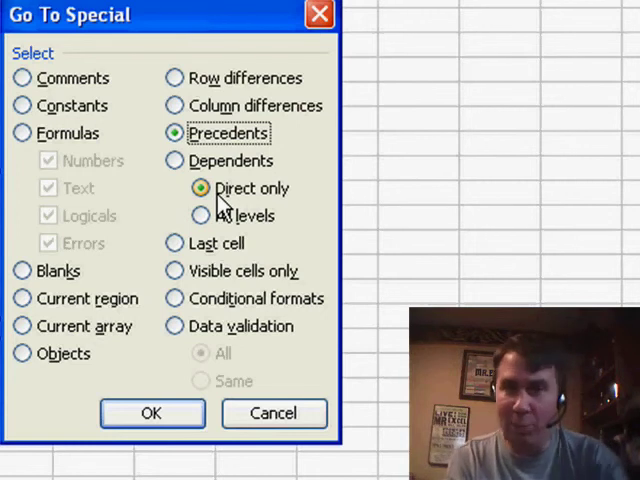
left_click(200, 216)
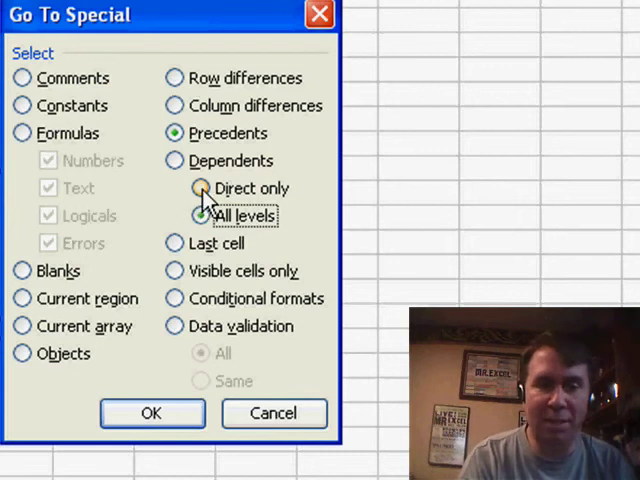
left_click(152, 412)
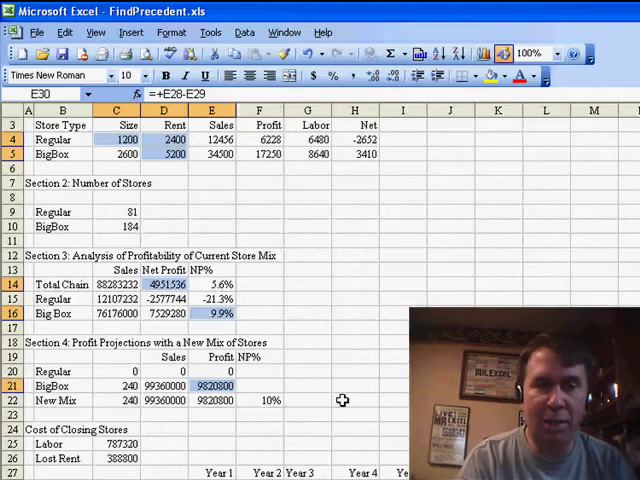
left_click(504, 76)
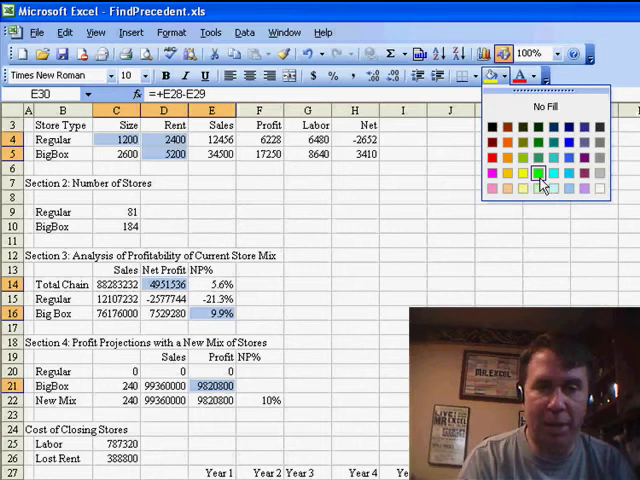